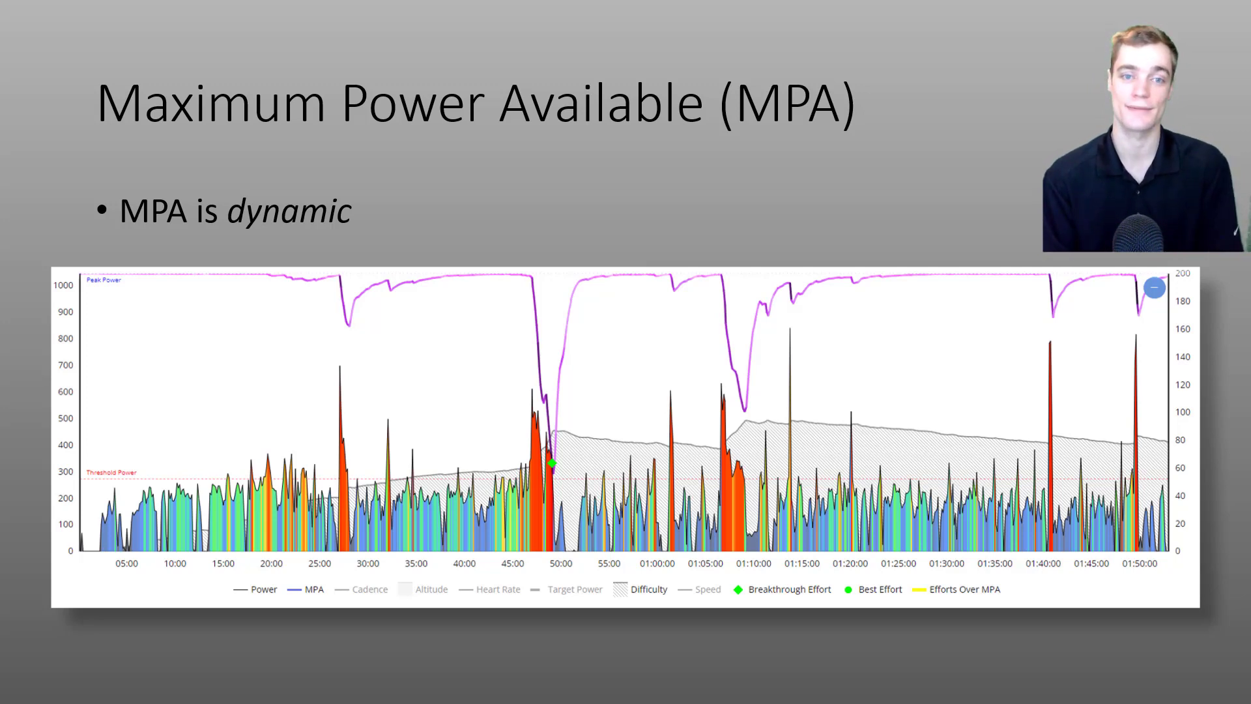
- Advance the slideshow to the 'Real-Time Power & MPA' slide showing the Rainbow Gauge
key("Right")
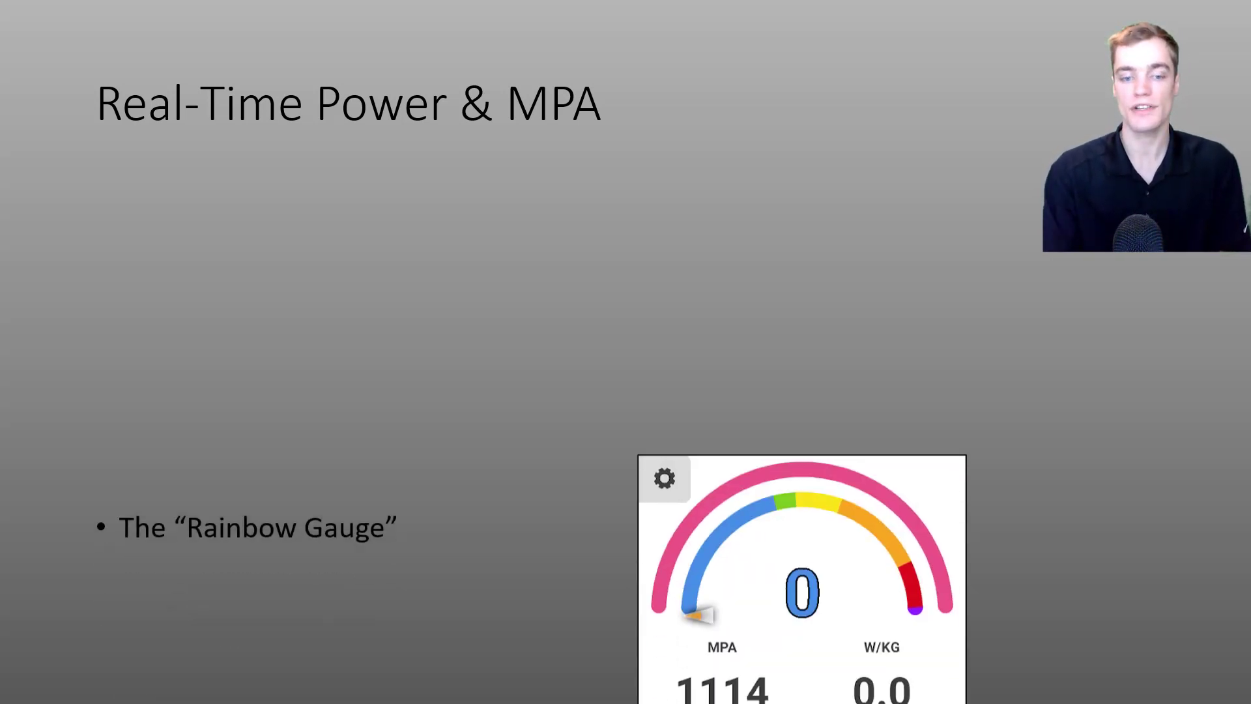